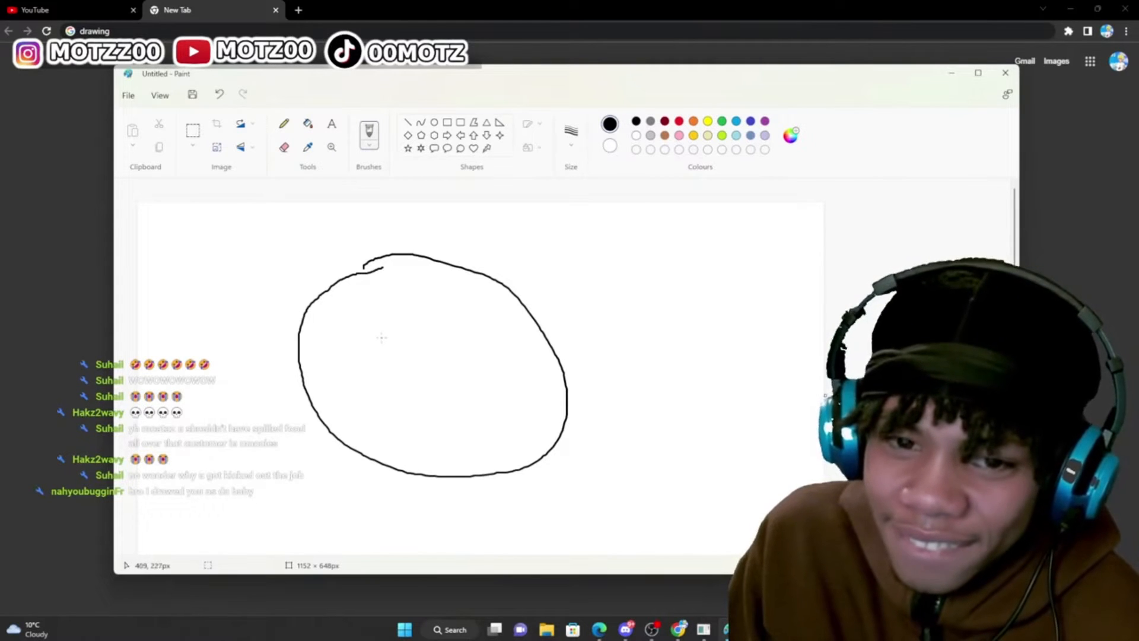
- Undo the freehand oval so the canvas is blank again
{"action": "left_click", "coordinate": [219, 95]}
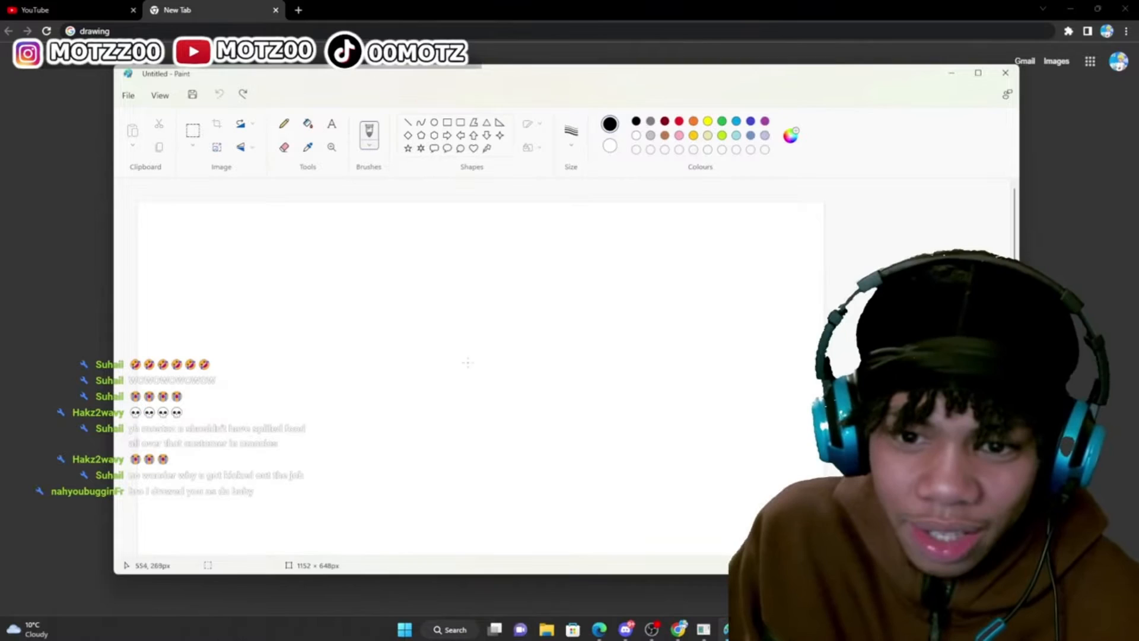
- Sketch a large head outline with a long oval eye and a scribbled zigzag pupil inside it
{"action": "left_click_drag", "start_coordinate": [432, 223], "coordinate": [451, 374]}
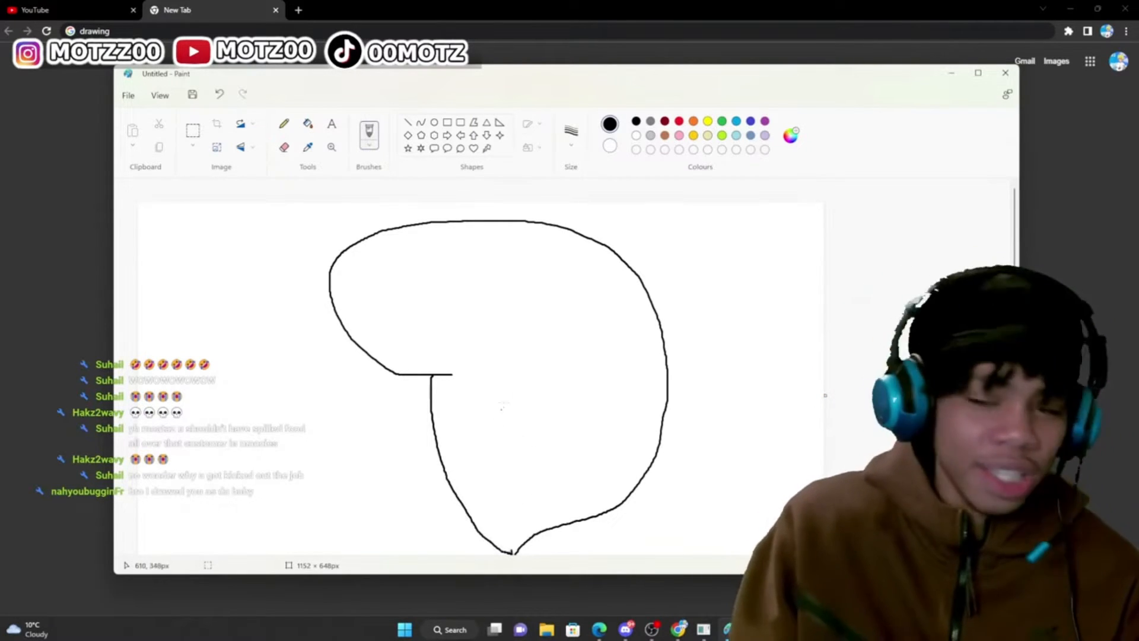
{"action": "left_click_drag", "start_coordinate": [523, 329], "coordinate": [571, 329]}
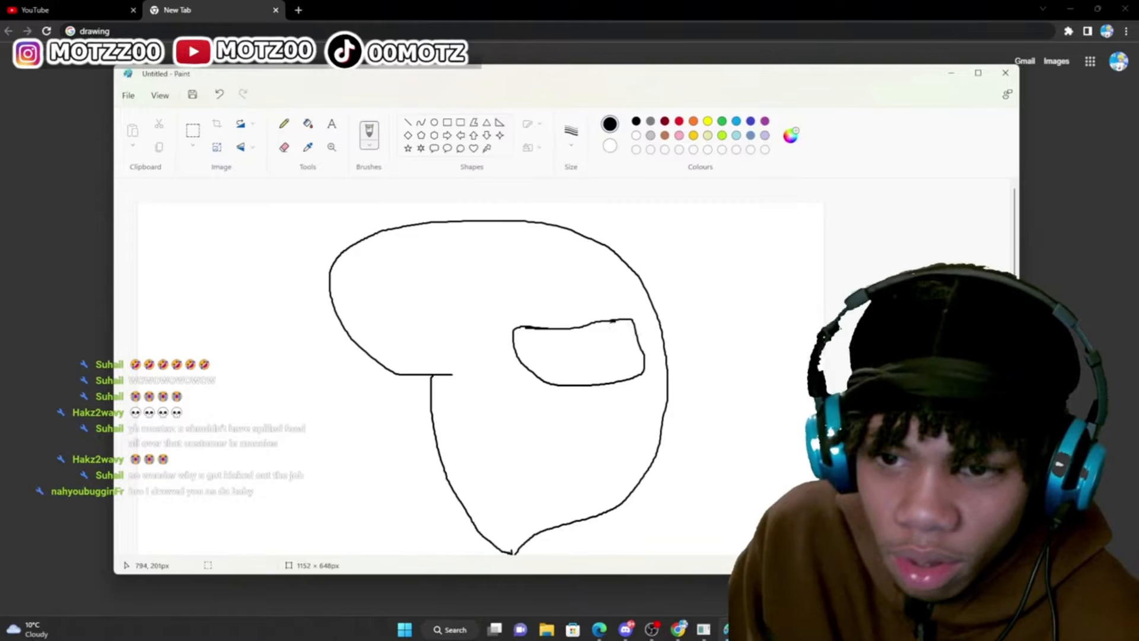
{"action": "left_click_drag", "start_coordinate": [603, 327], "coordinate": [617, 377]}
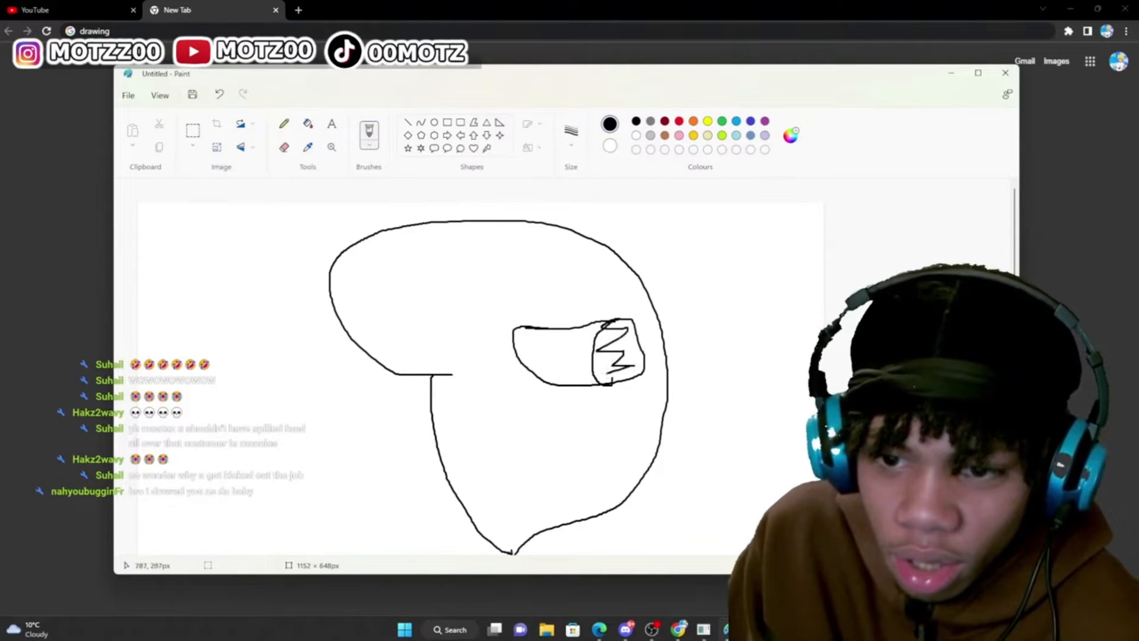
{"action": "left_click_drag", "start_coordinate": [603, 327], "coordinate": [621, 370]}
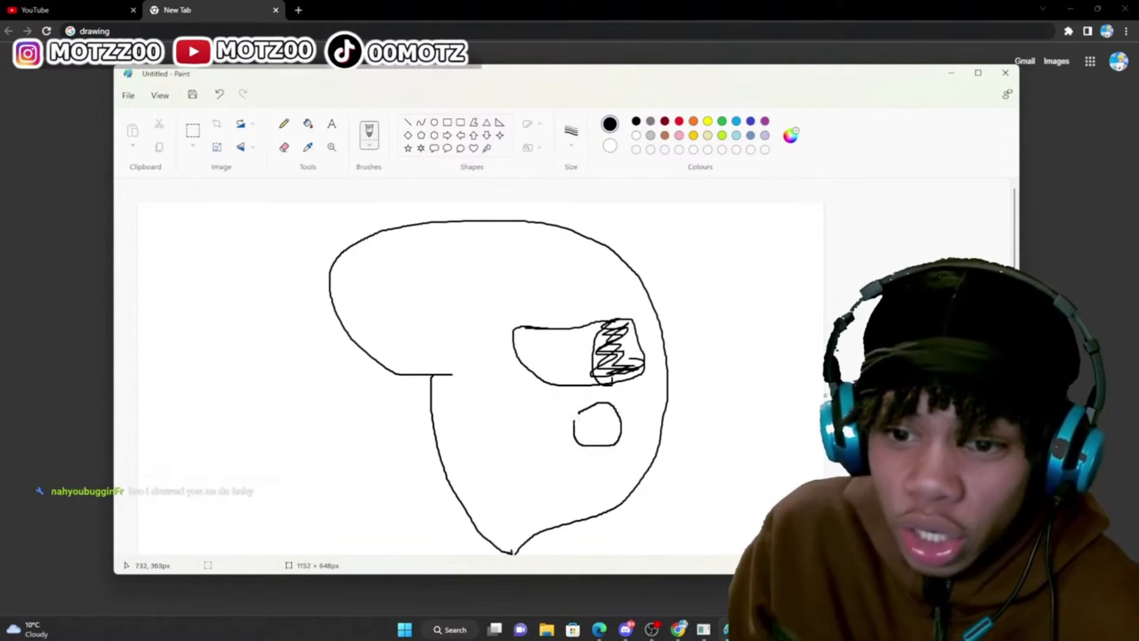
- Dot the small circle, draw a mouth with jagged teeth and colour the teeth yellow
{"action": "left_click", "coordinate": [603, 431]}
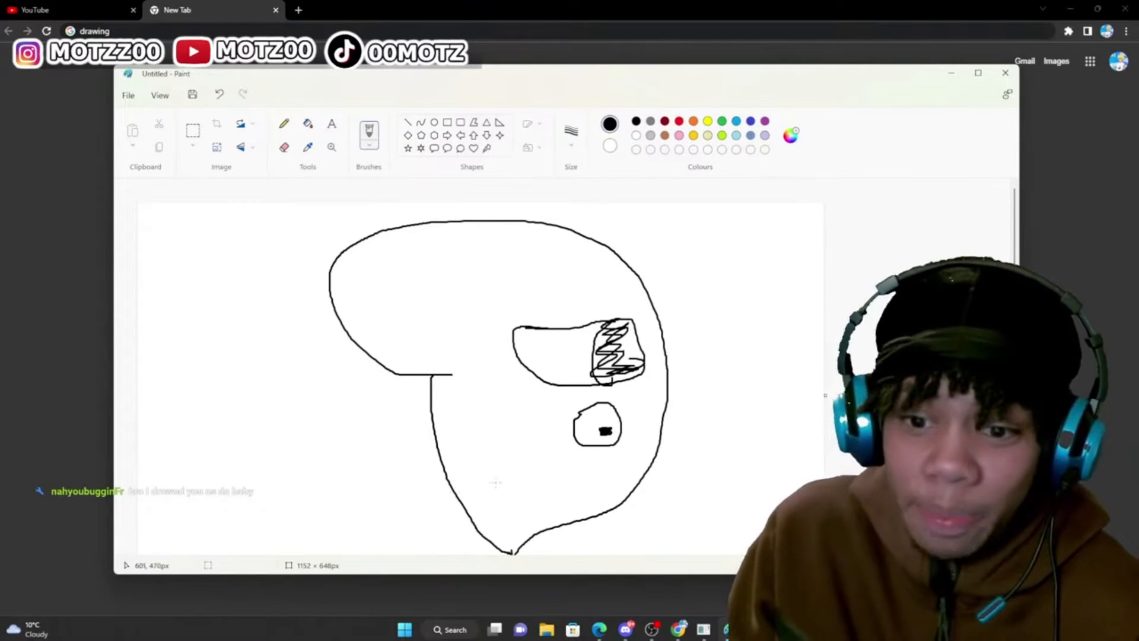
{"action": "mouse_move", "coordinate": [487, 474]}
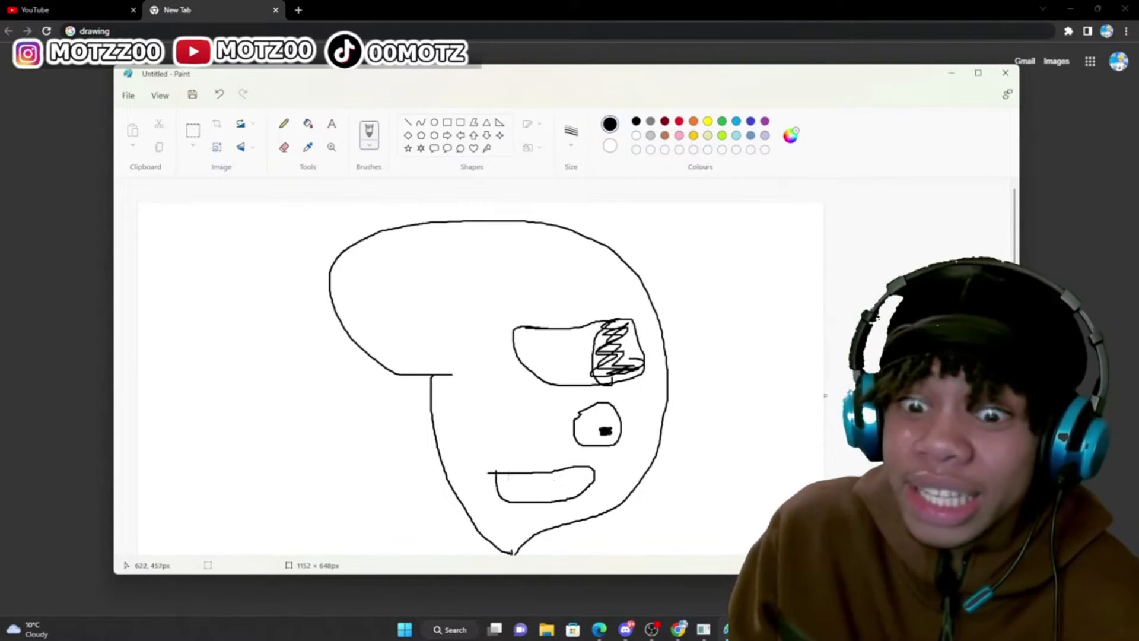
{"action": "left_click_drag", "start_coordinate": [501, 483], "coordinate": [582, 483]}
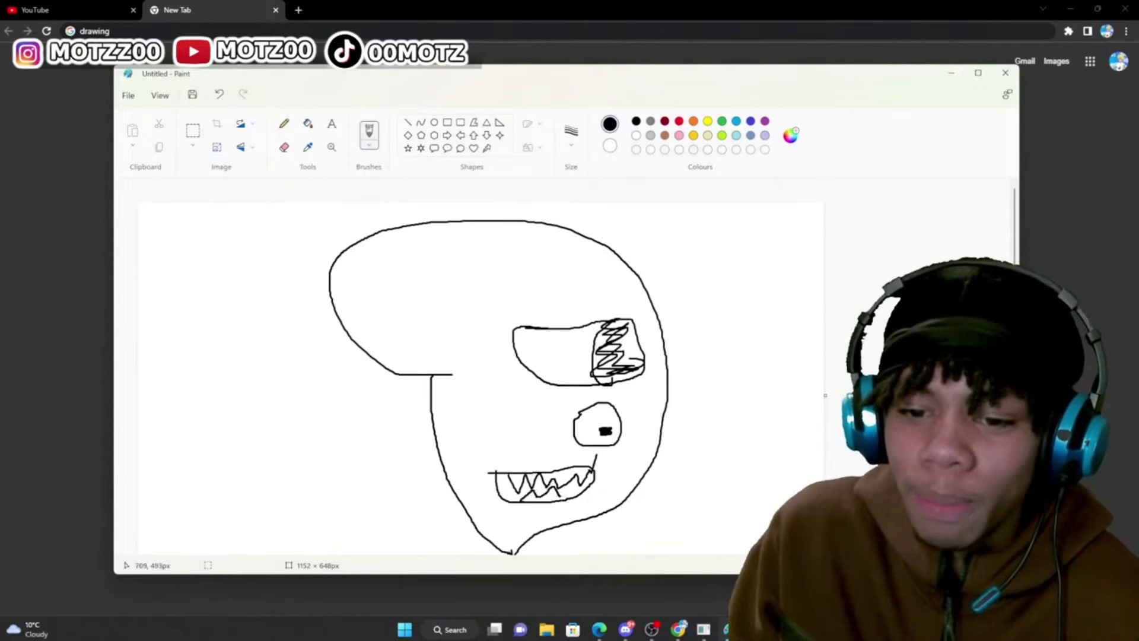
{"action": "left_click_drag", "start_coordinate": [574, 480], "coordinate": [596, 472]}
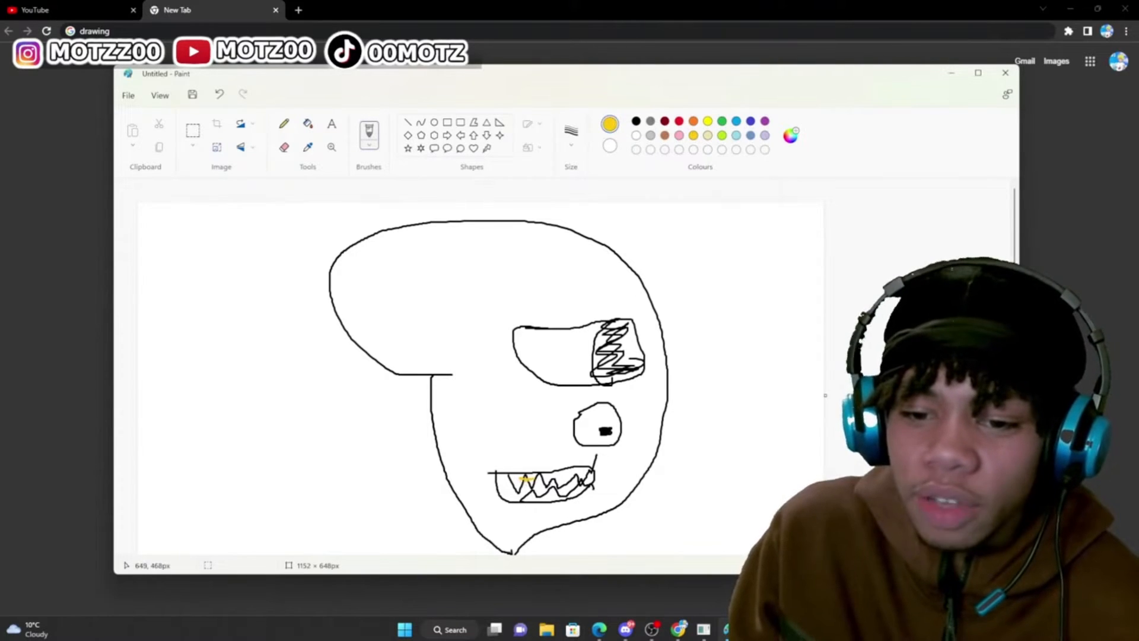
{"action": "left_click_drag", "start_coordinate": [501, 483], "coordinate": [568, 468]}
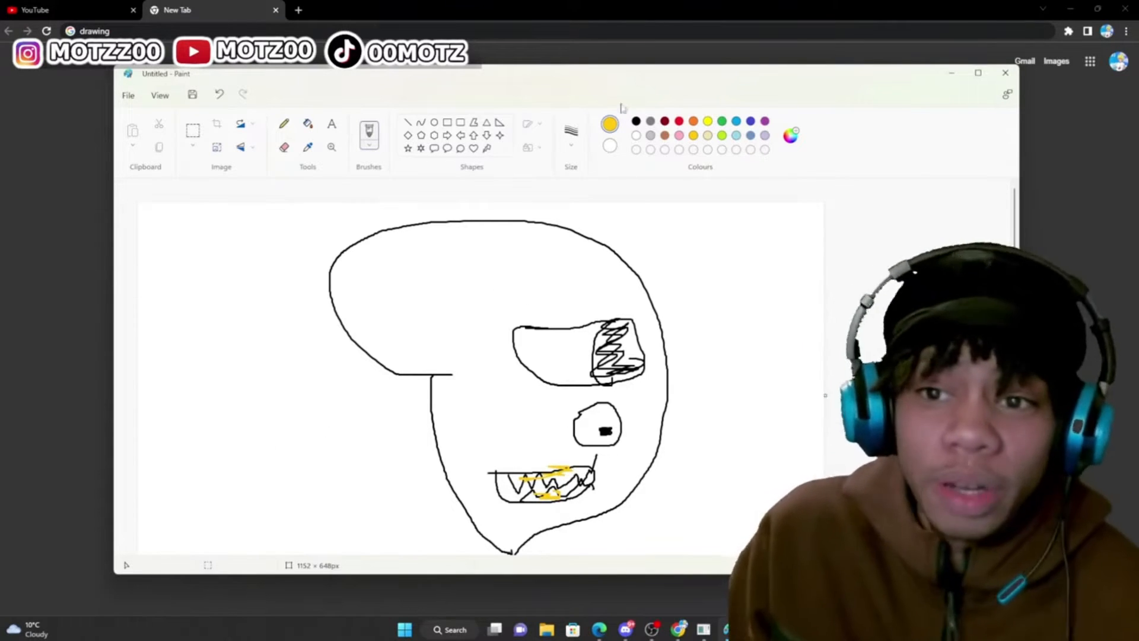
- Draw an arrow toward the head and a thick scribbled eyebrow, then maximize Paint
{"action": "left_click_drag", "start_coordinate": [177, 476], "coordinate": [305, 404]}
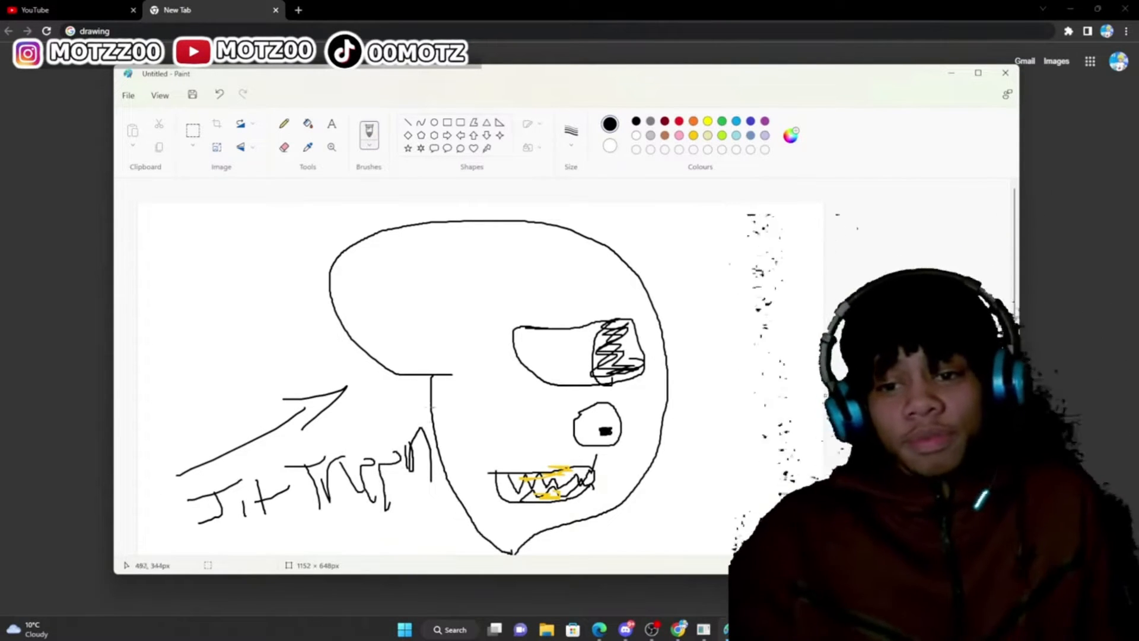
{"action": "left_click_drag", "start_coordinate": [494, 291], "coordinate": [589, 277]}
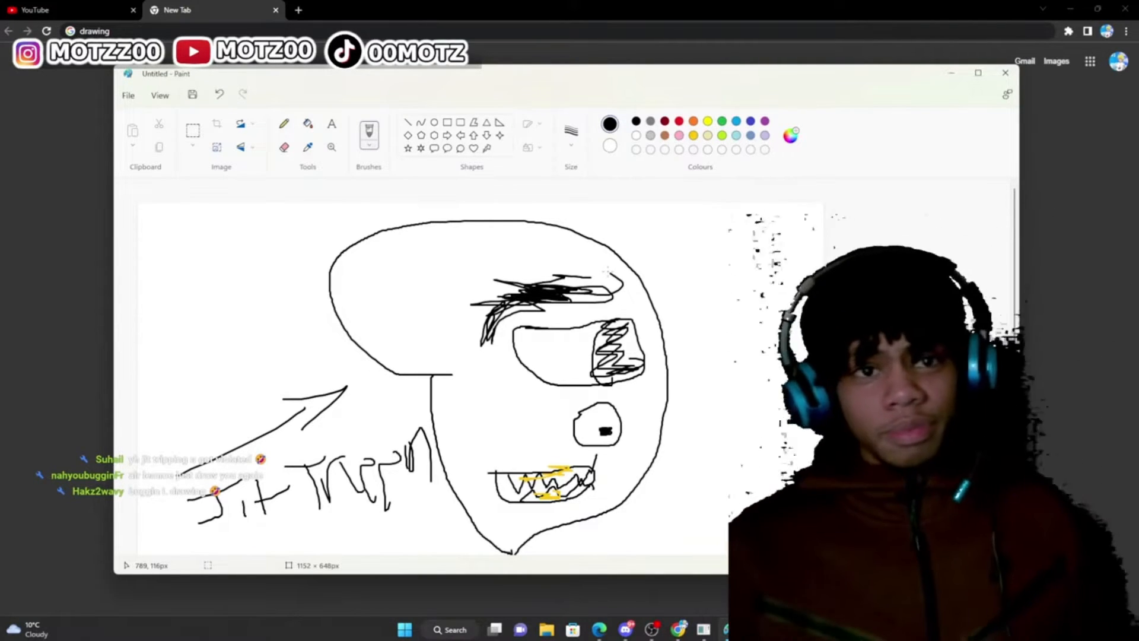
{"action": "left_click", "coordinate": [978, 74]}
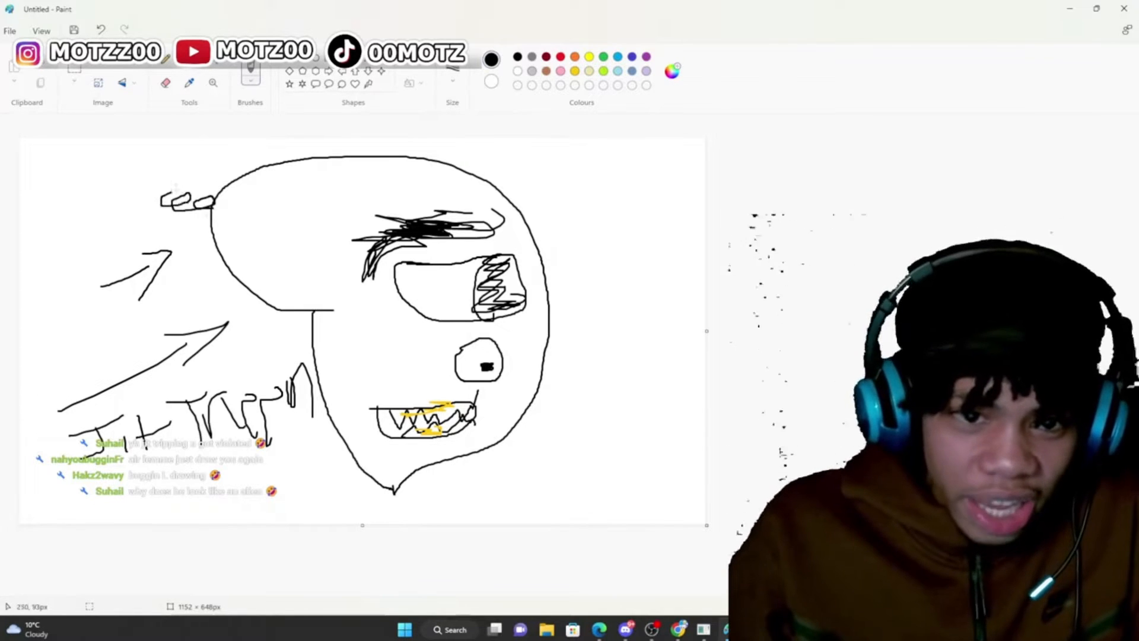
- Scribble the pupil solid dark, then clear the canvas for a new drawing
{"action": "left_click_drag", "start_coordinate": [167, 196], "coordinate": [218, 212]}
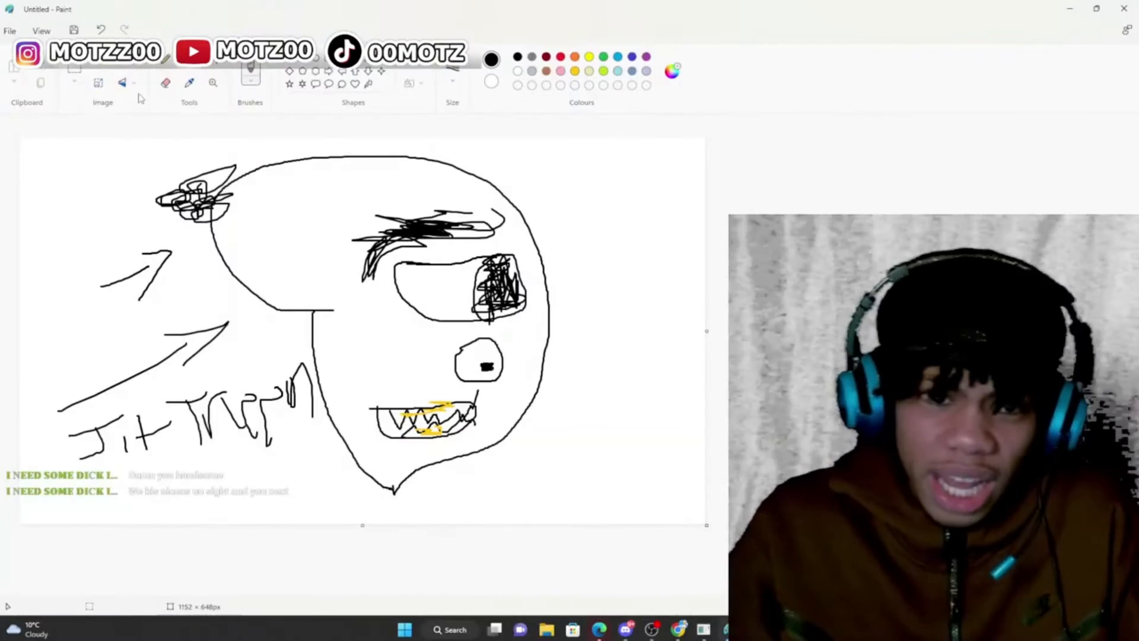
{"action": "left_click", "coordinate": [164, 82]}
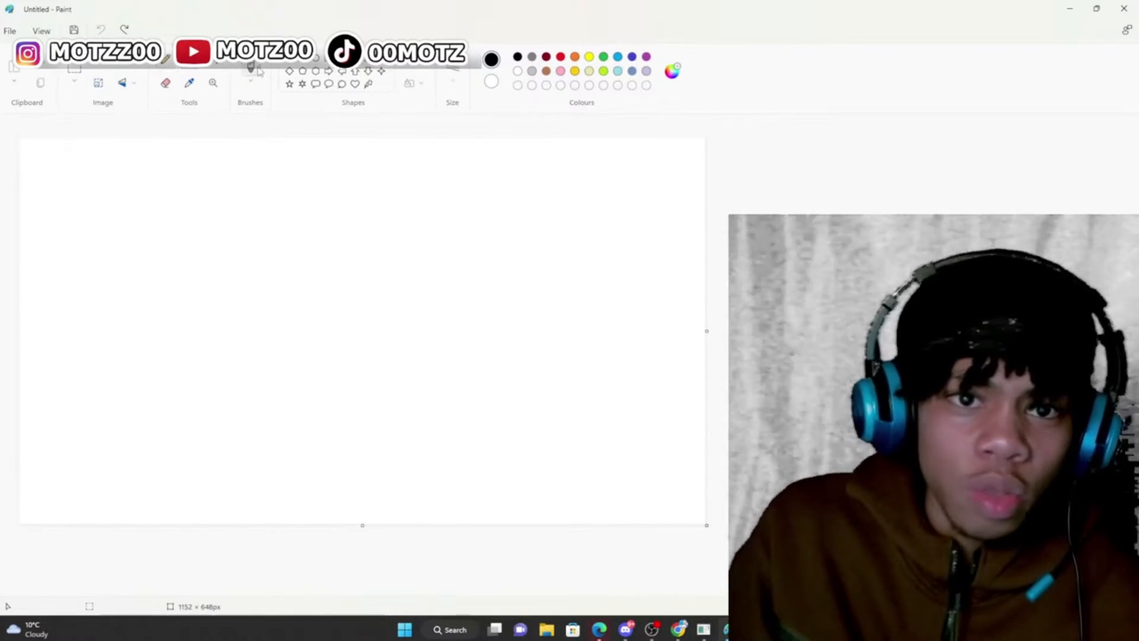
- Draw a flat-topped face with slanted brows, two eye lines, nose lines and a nostril dot
{"action": "left_click_drag", "start_coordinate": [215, 190], "coordinate": [517, 233]}
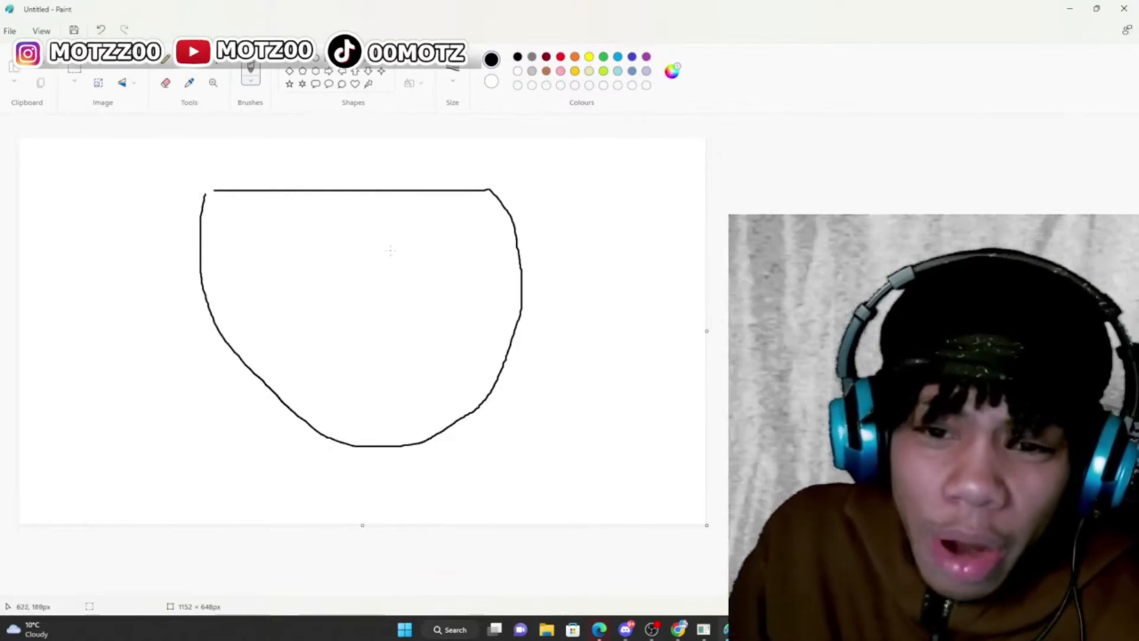
{"action": "left_click_drag", "start_coordinate": [397, 240], "coordinate": [491, 273]}
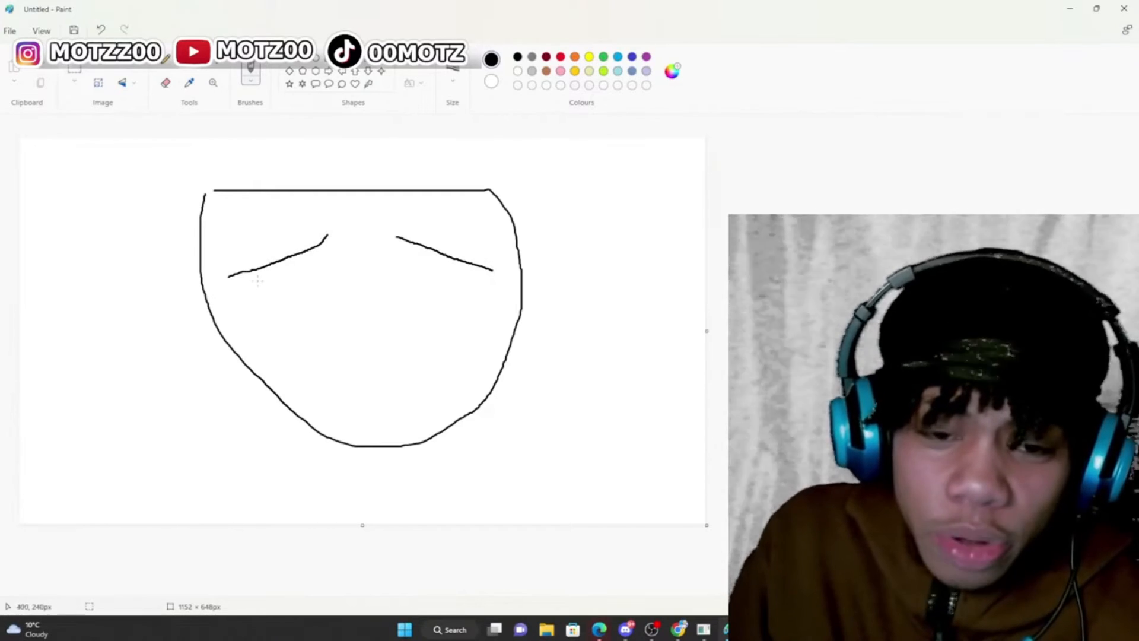
{"action": "left_click_drag", "start_coordinate": [256, 286], "coordinate": [331, 286]}
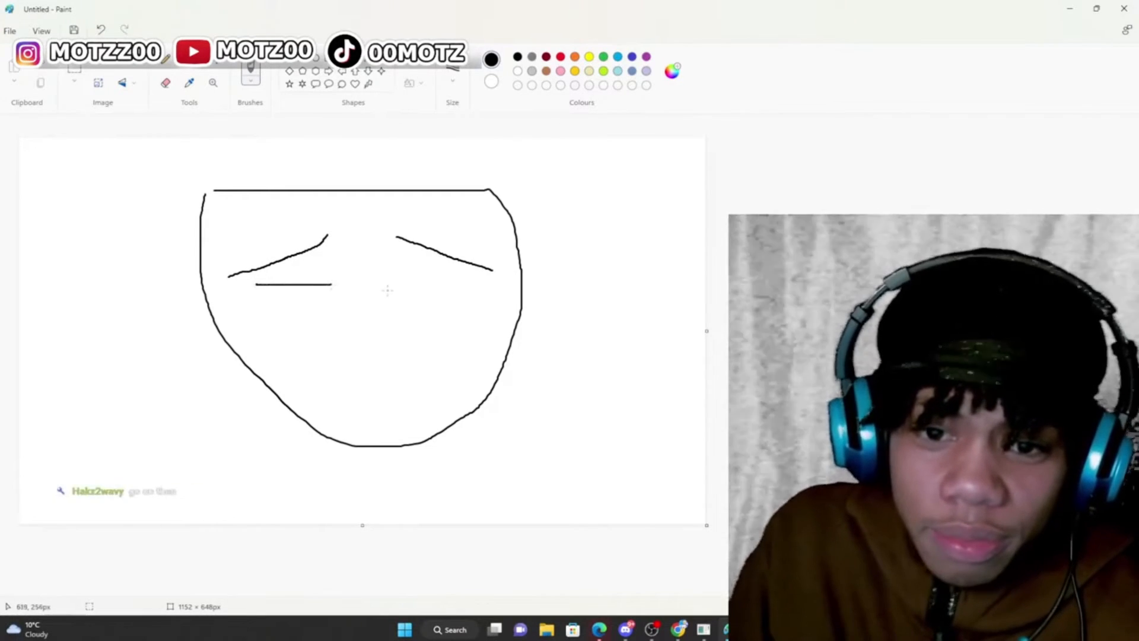
{"action": "left_click_drag", "start_coordinate": [385, 292], "coordinate": [485, 292]}
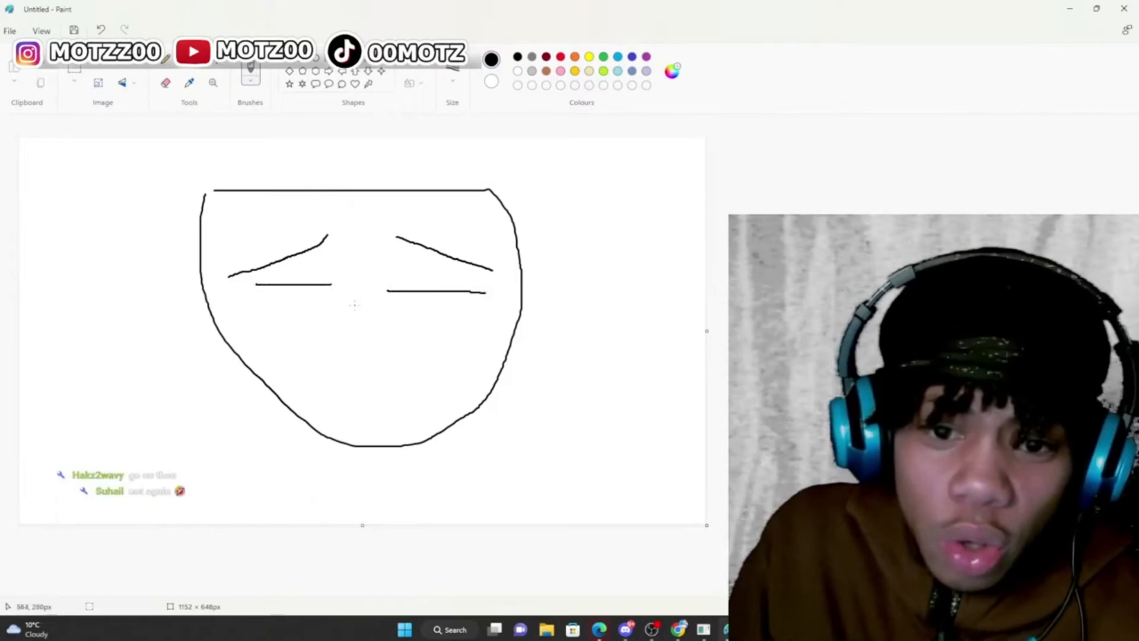
{"action": "left_click_drag", "start_coordinate": [356, 301], "coordinate": [381, 338]}
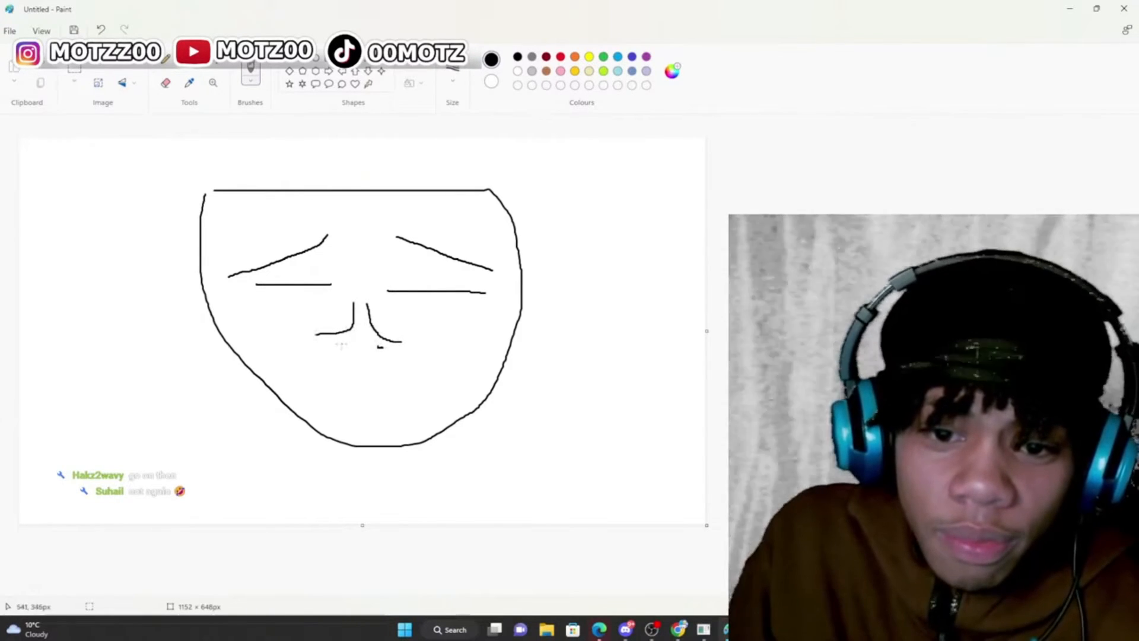
{"action": "left_click", "coordinate": [342, 347]}
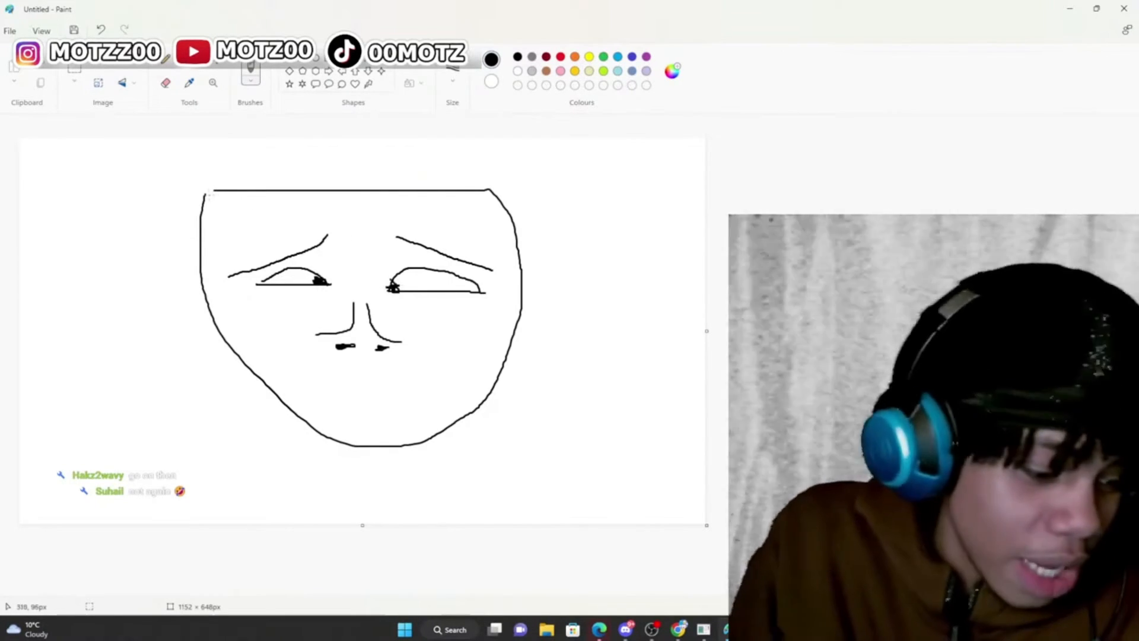
- Draw hair strands down both sides of the face and a wide mouth below the nose
{"action": "left_click_drag", "start_coordinate": [202, 194], "coordinate": [211, 406]}
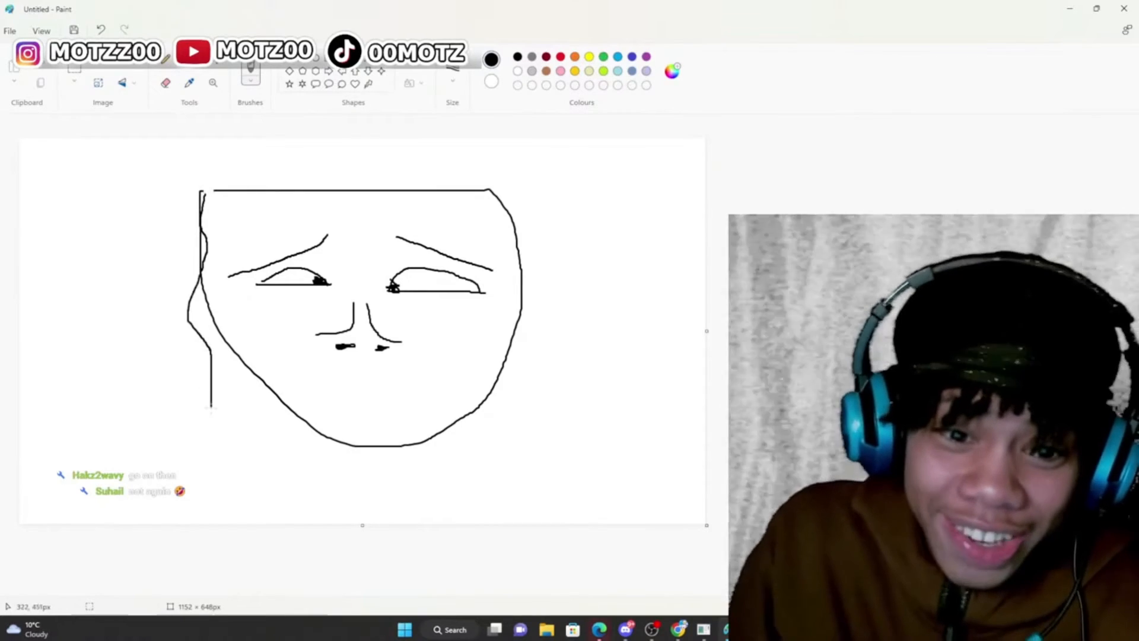
{"action": "left_click_drag", "start_coordinate": [206, 226], "coordinate": [214, 439]}
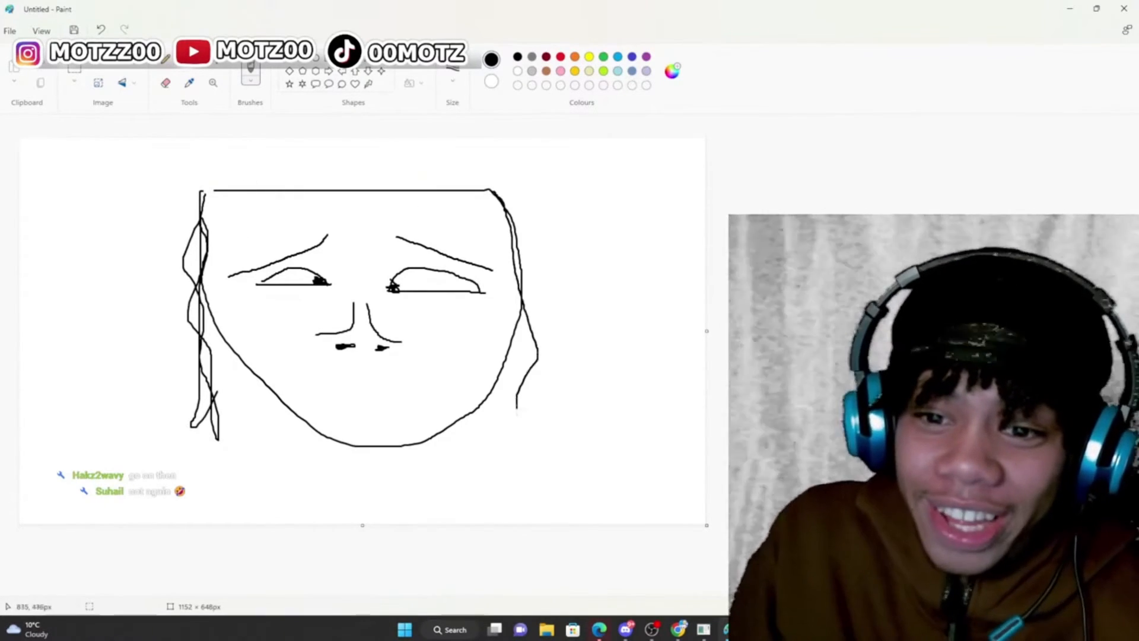
{"action": "left_click_drag", "start_coordinate": [523, 212], "coordinate": [523, 429]}
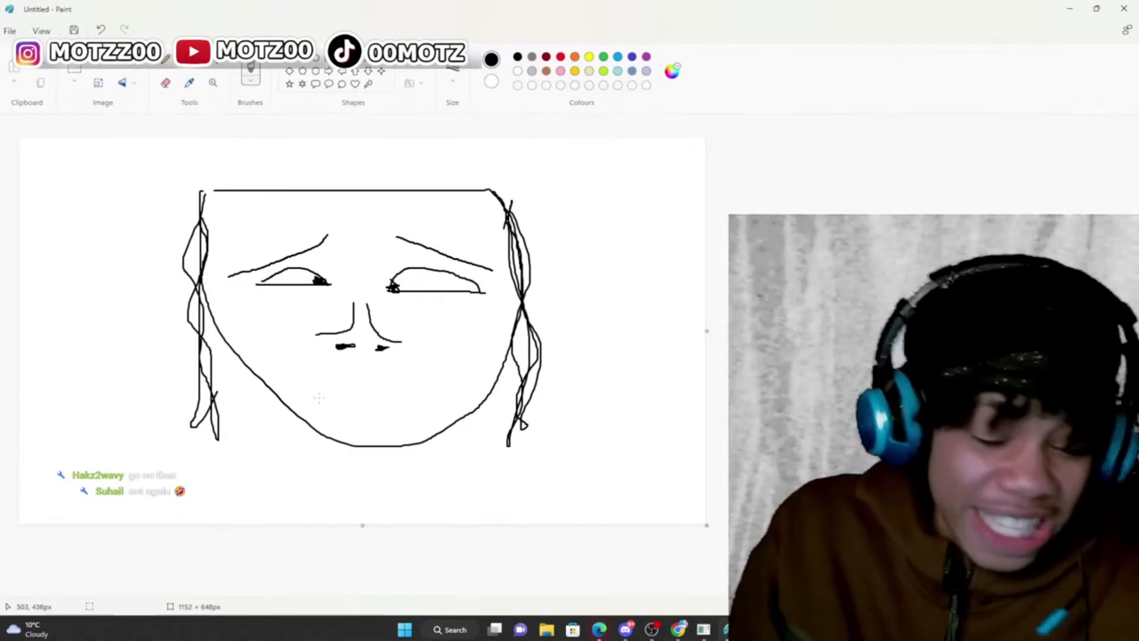
{"action": "left_click_drag", "start_coordinate": [318, 399], "coordinate": [443, 398]}
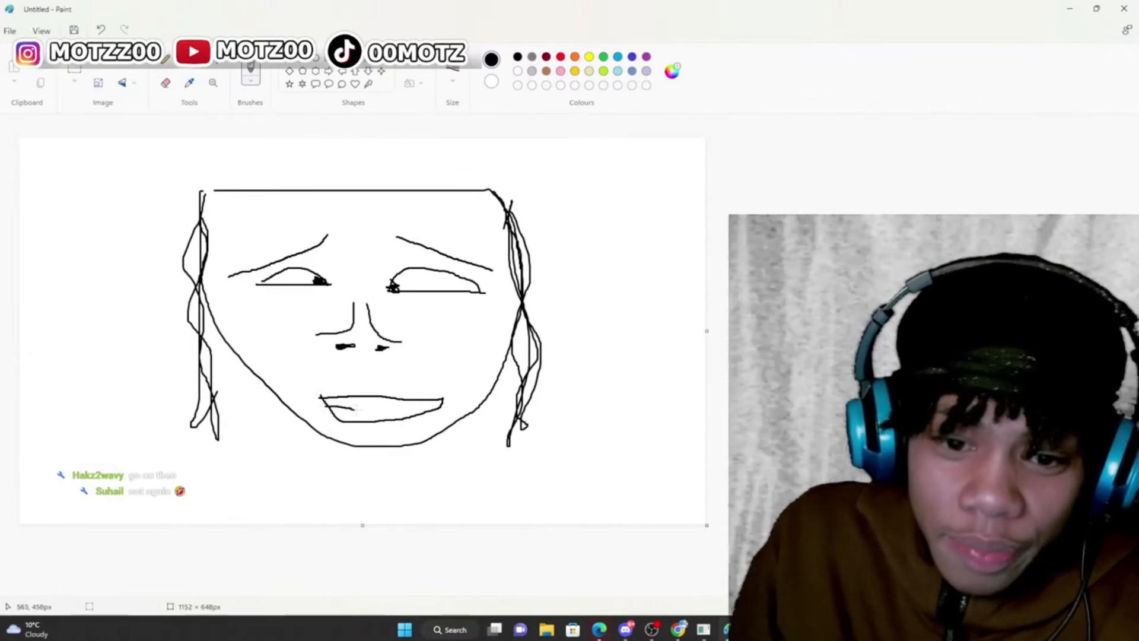
{"action": "left_click_drag", "start_coordinate": [323, 411], "coordinate": [425, 407]}
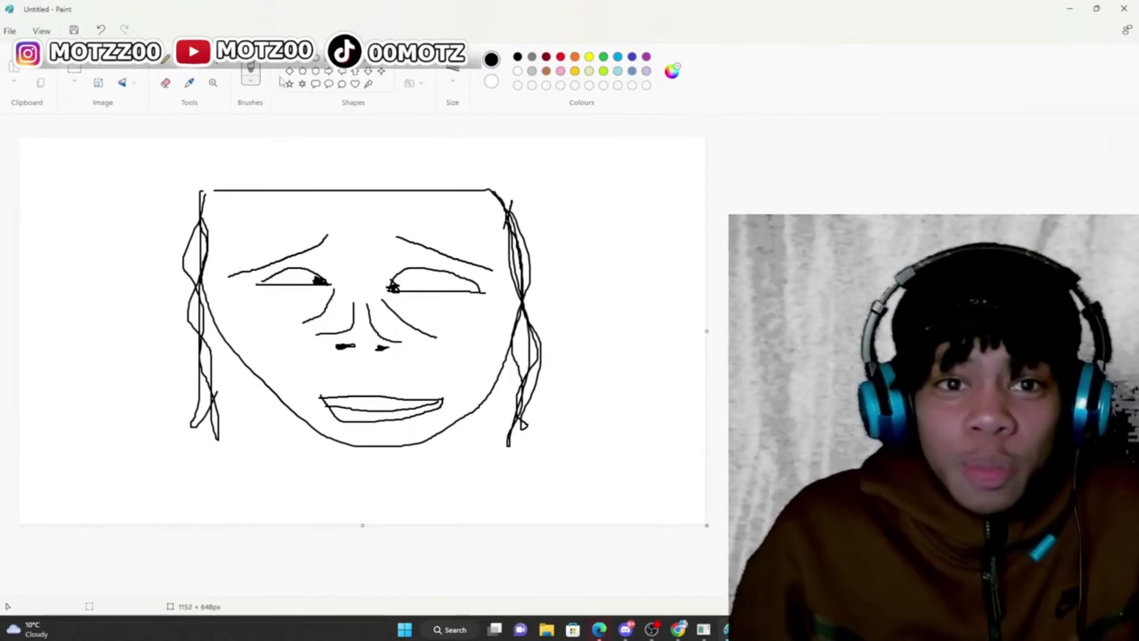
- Switch to yellow, dab it onto the eyes and start writing inside the thought cloud
{"action": "left_click", "coordinate": [165, 82]}
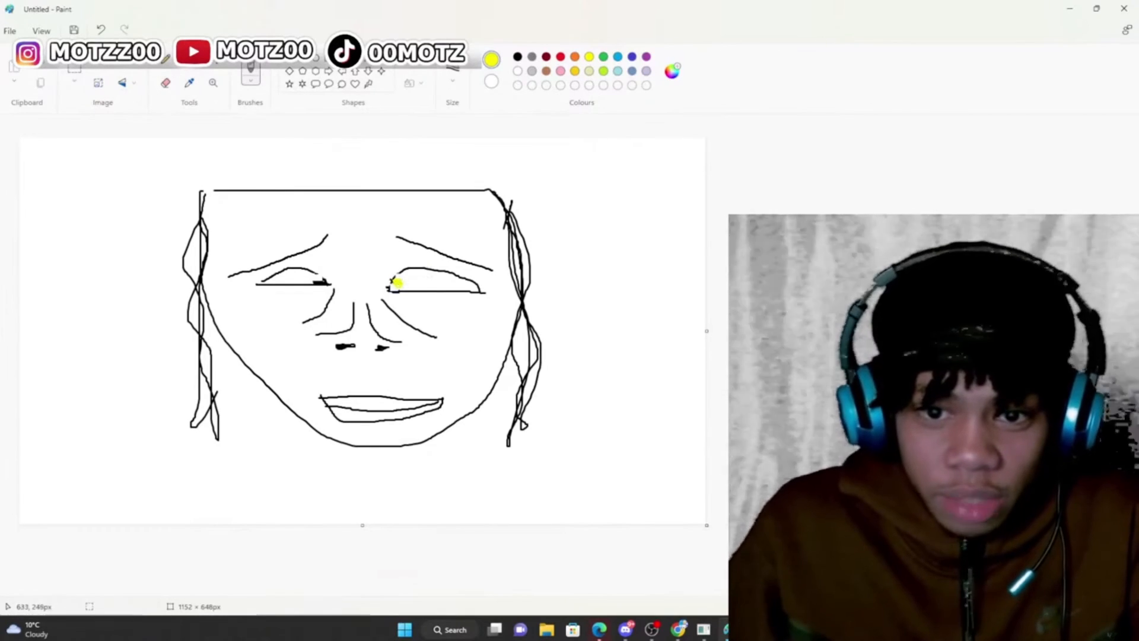
{"action": "left_click", "coordinate": [315, 282]}
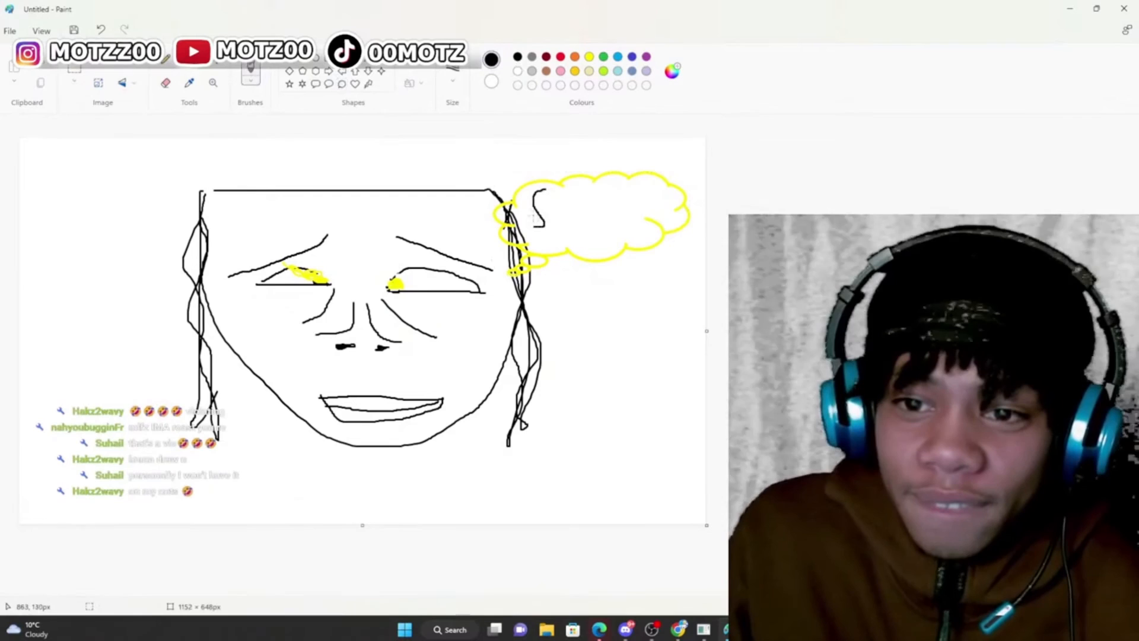
{"action": "left_click_drag", "start_coordinate": [534, 218], "coordinate": [570, 206]}
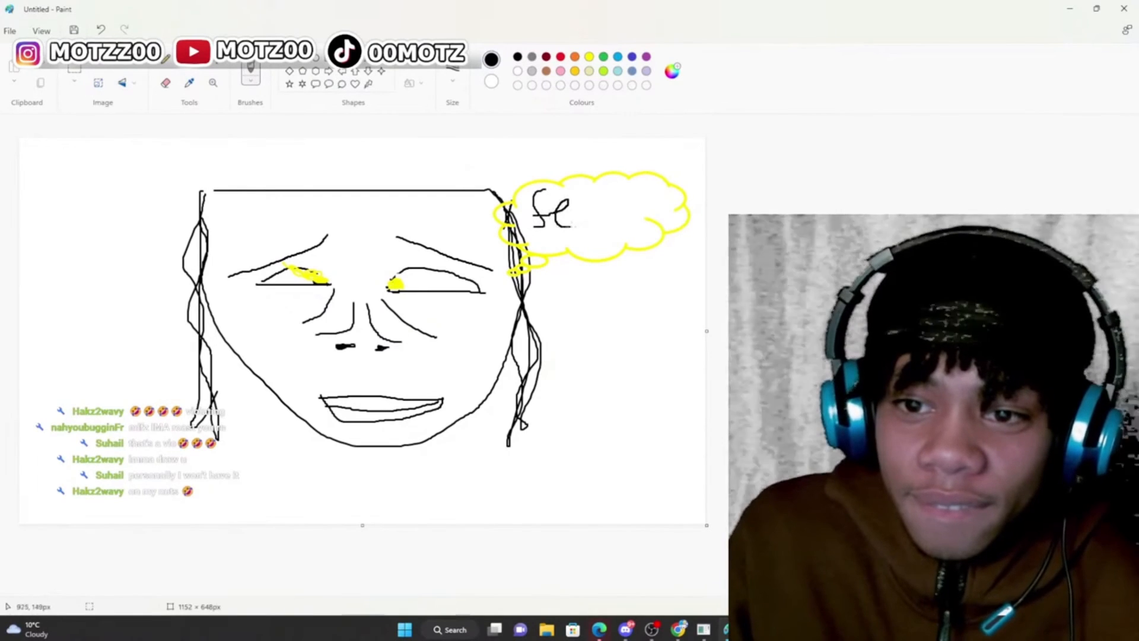